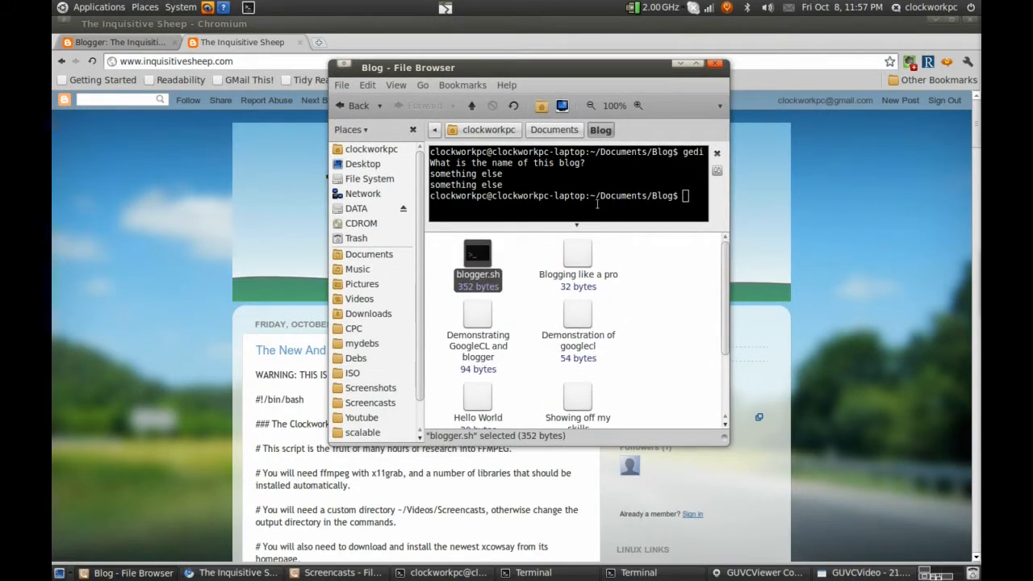
{"action": "mouse_move", "coordinate": [674, 201]}
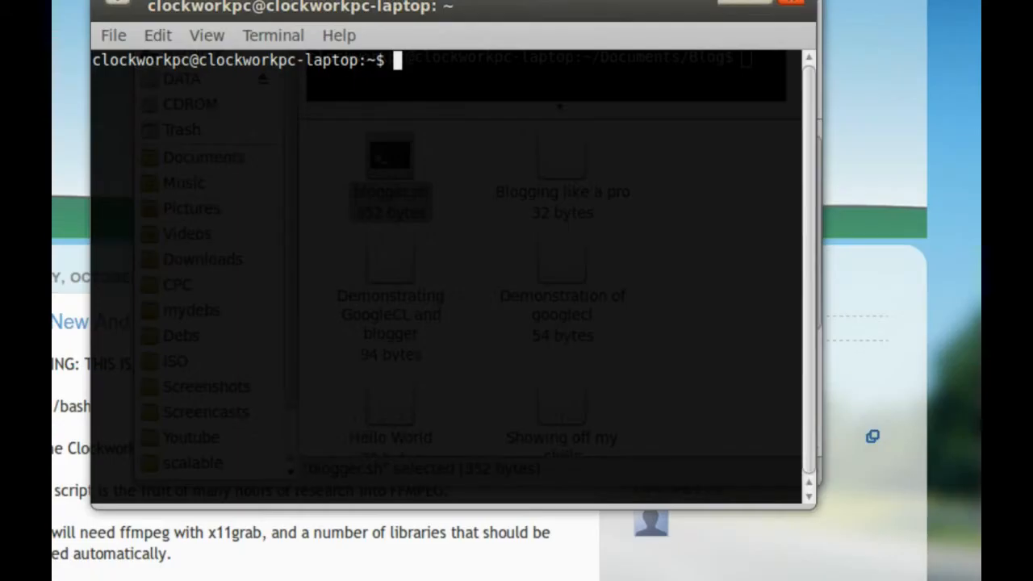
Step: Move into Documents/Blog, list its files, and open blogger.sh in gedit
{"action": "type", "text": "gedit"}
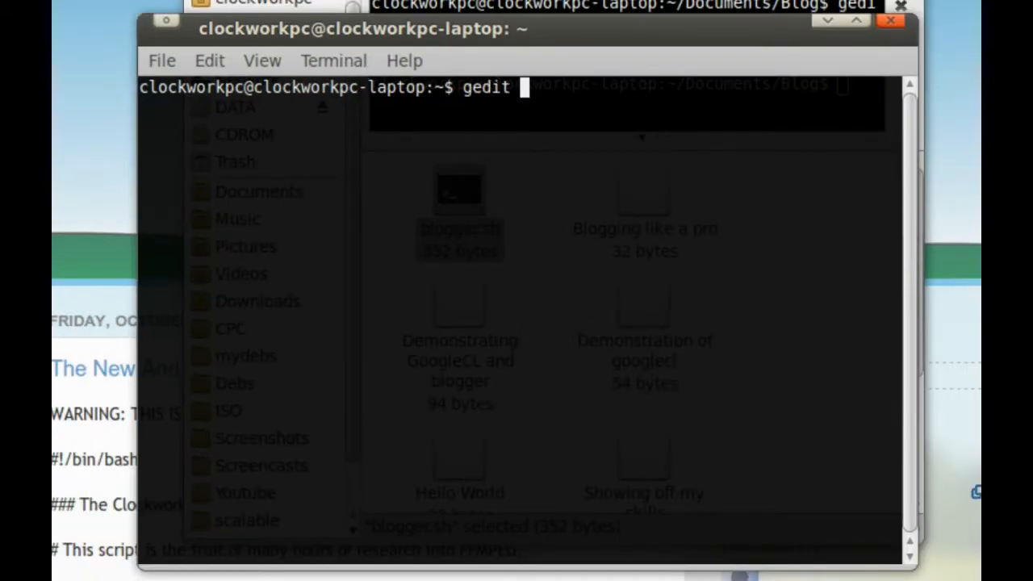
{"action": "type", "text": "blogge"}
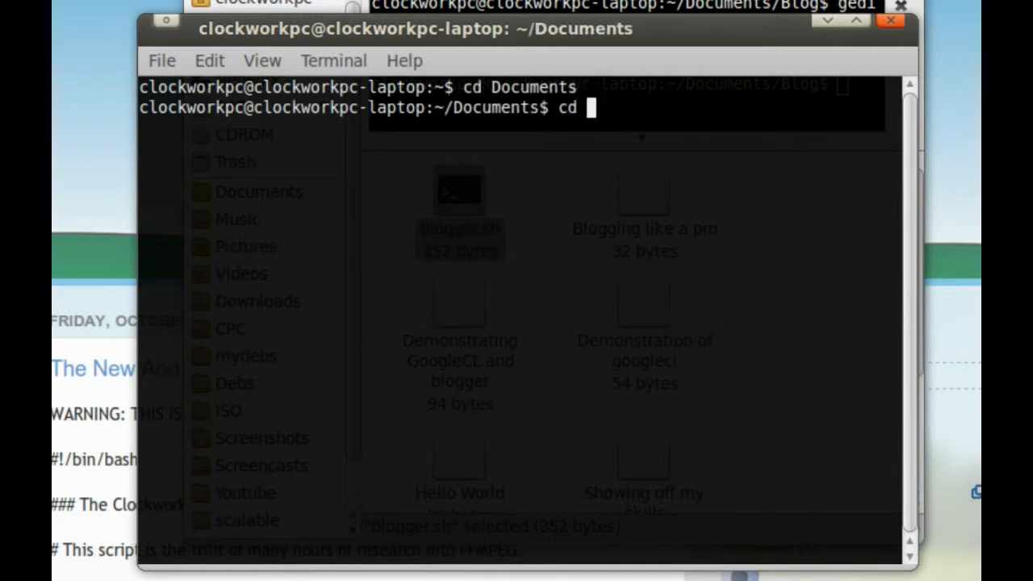
{"action": "type", "text": "Blog"}
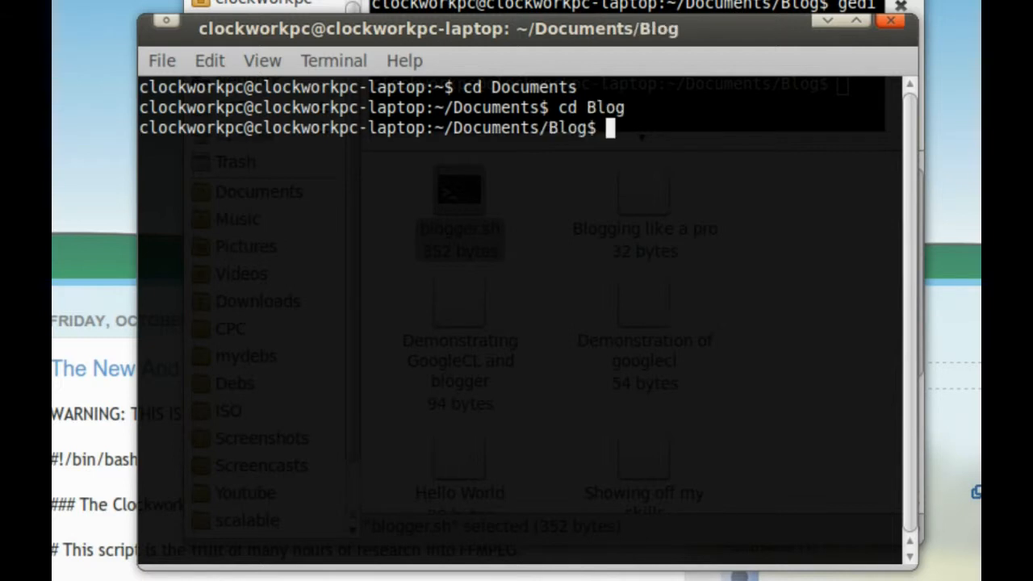
{"action": "type", "text": "ls"}
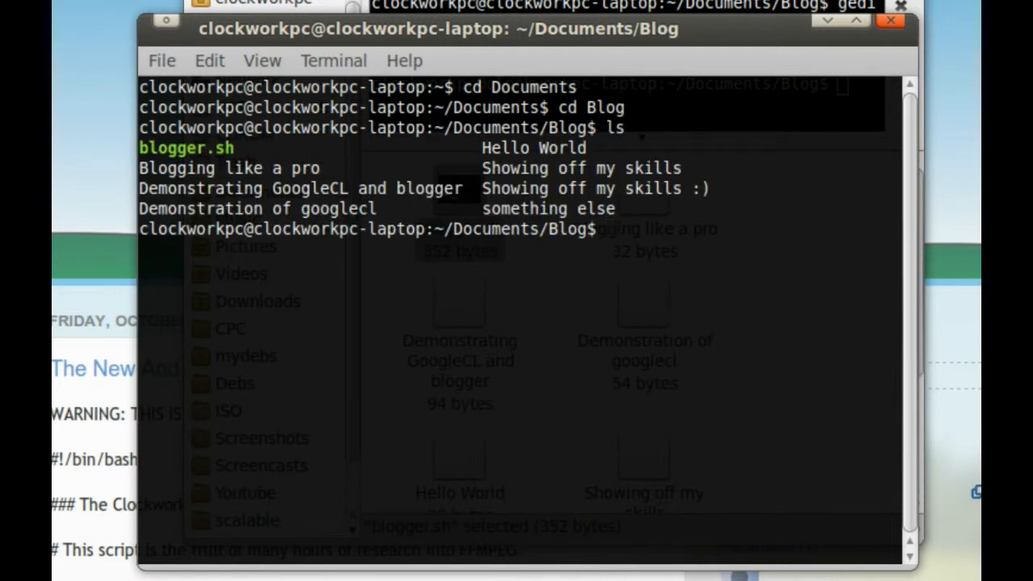
{"action": "type", "text": "gedit blo"}
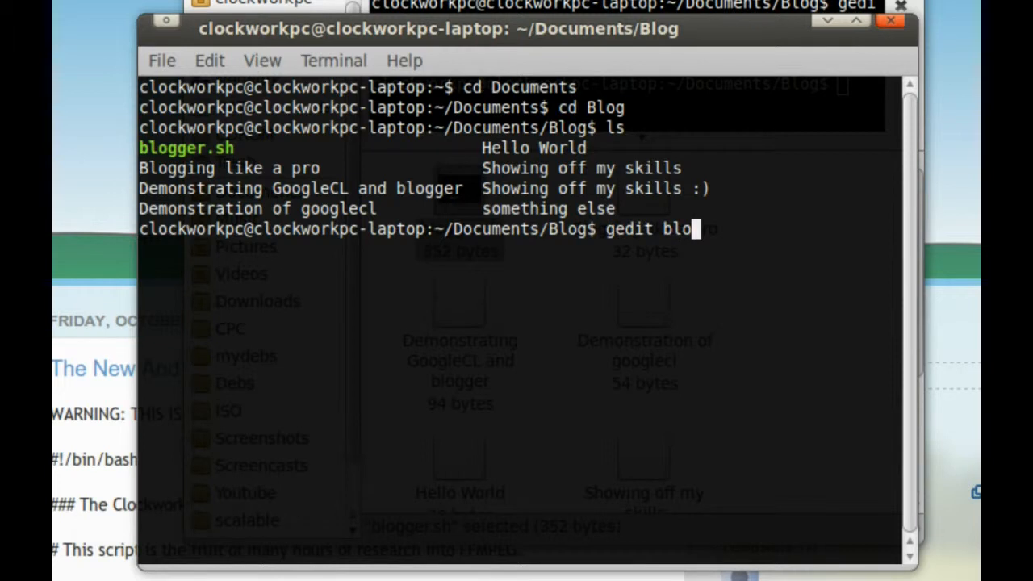
{"action": "key", "text": "Return"}
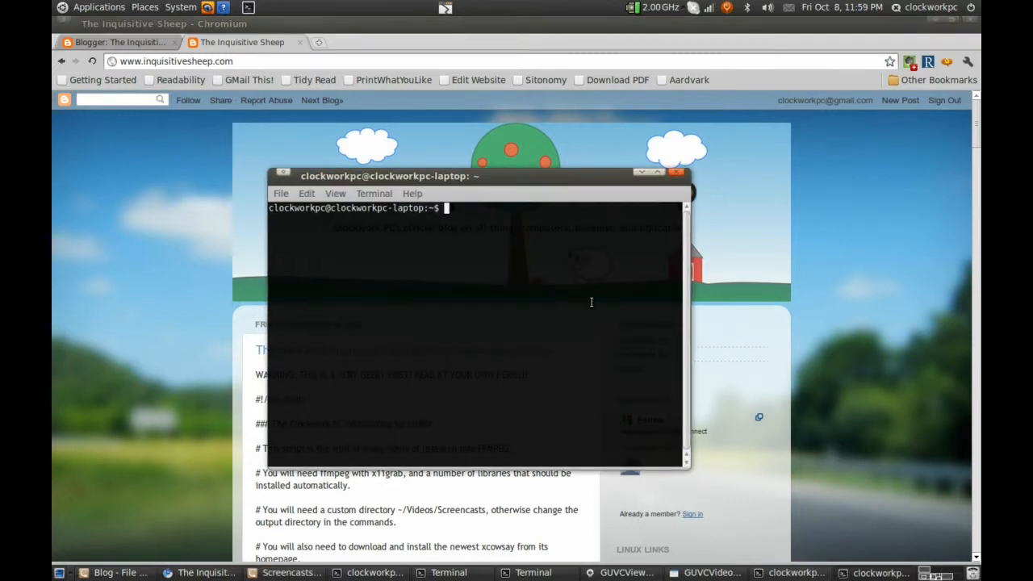
Step: Change into Documents/Blog and run the ./blogger.sh script
{"action": "type", "text": "cd Docu"}
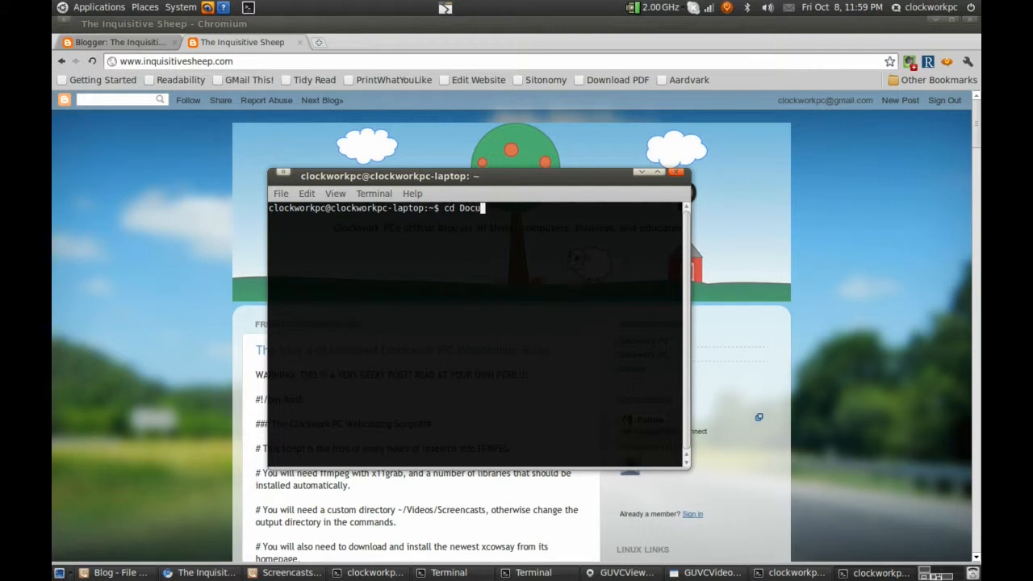
{"action": "type", "text": "ments"}
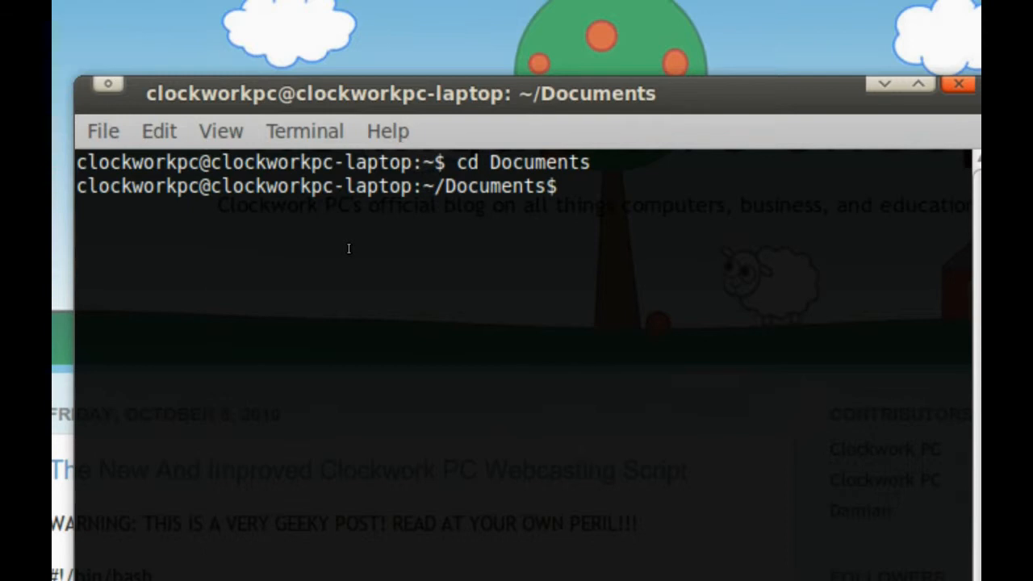
{"action": "type", "text": "cd Blog"}
{"action": "type", "text": "ls"}
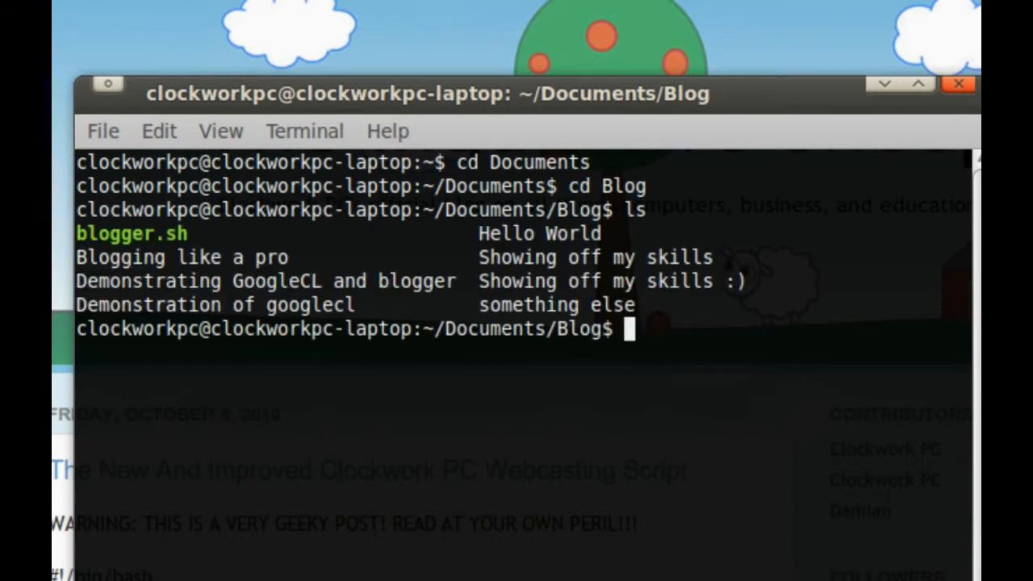
{"action": "type", "text": "./"}
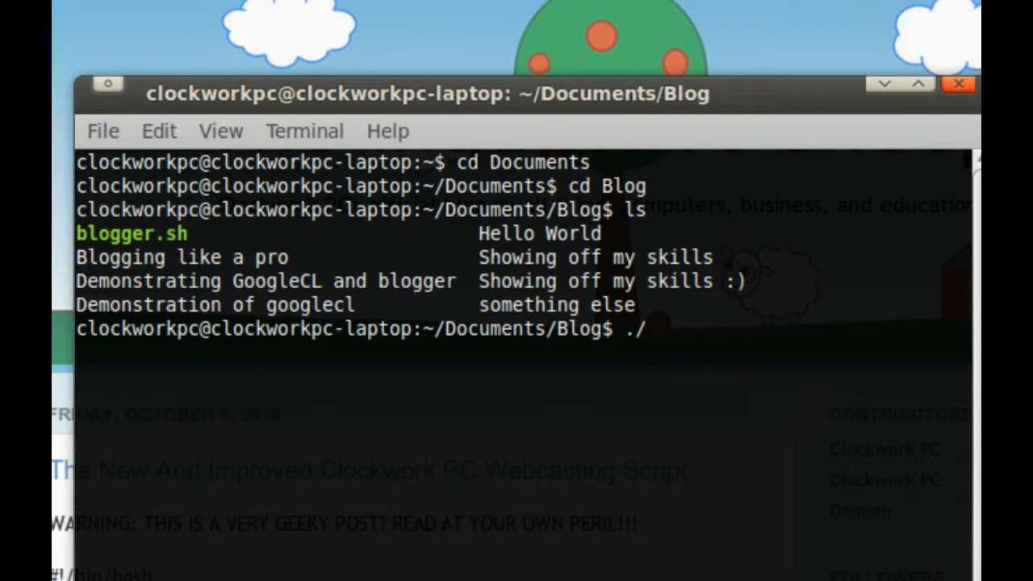
{"action": "type", "text": "blo"}
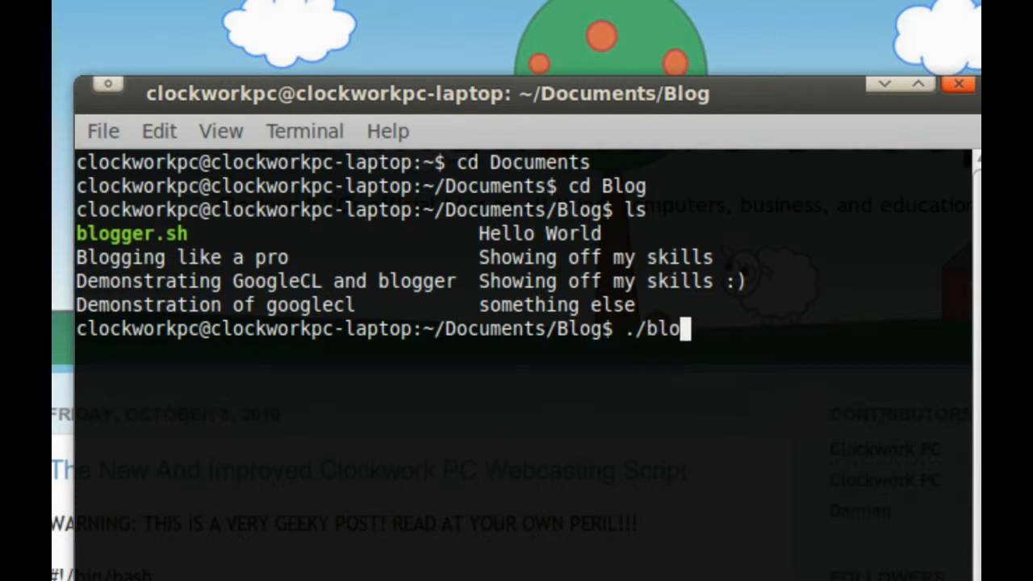
{"action": "type", "text": "gger.sh"}
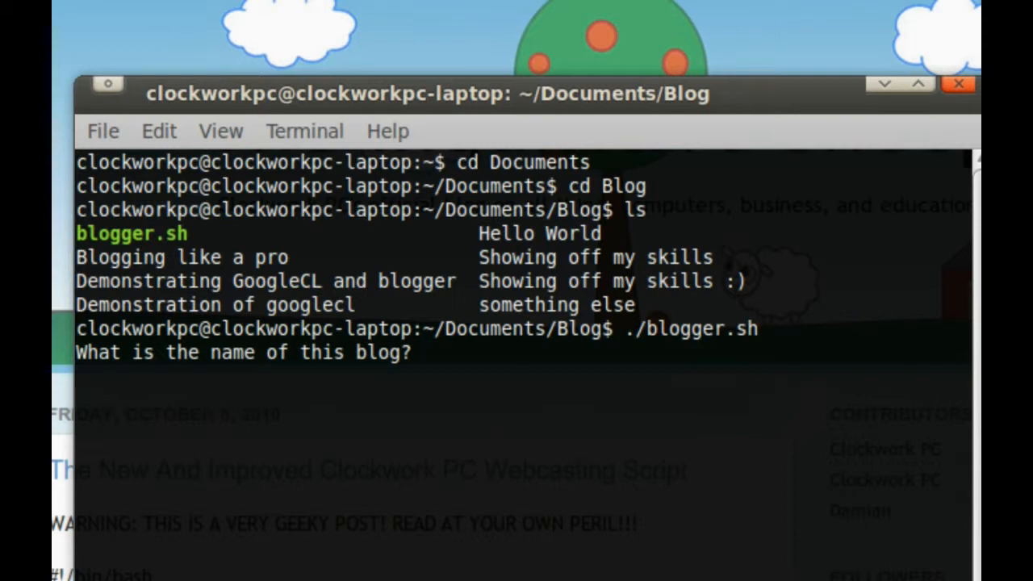
Step: Enter 'Demonstration of Googlecl' as the new post's title at the script prompt
{"action": "type", "text": "Demonstration of Go"}
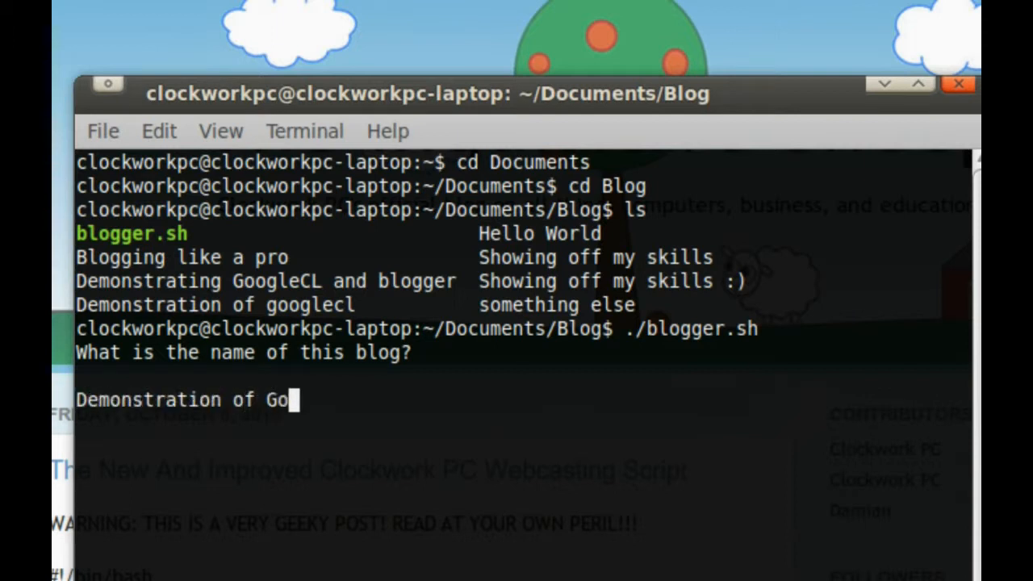
{"action": "type", "text": "glecl"}
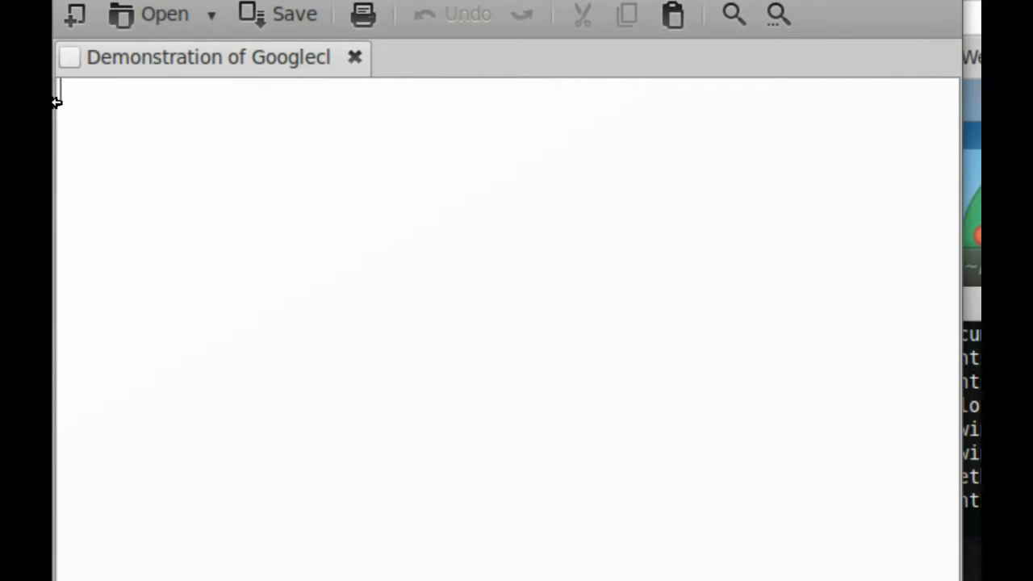
Step: Write the post body 'And here I can write about anything I want...' then 'That'll do.'
{"action": "type", "text": "And here"}
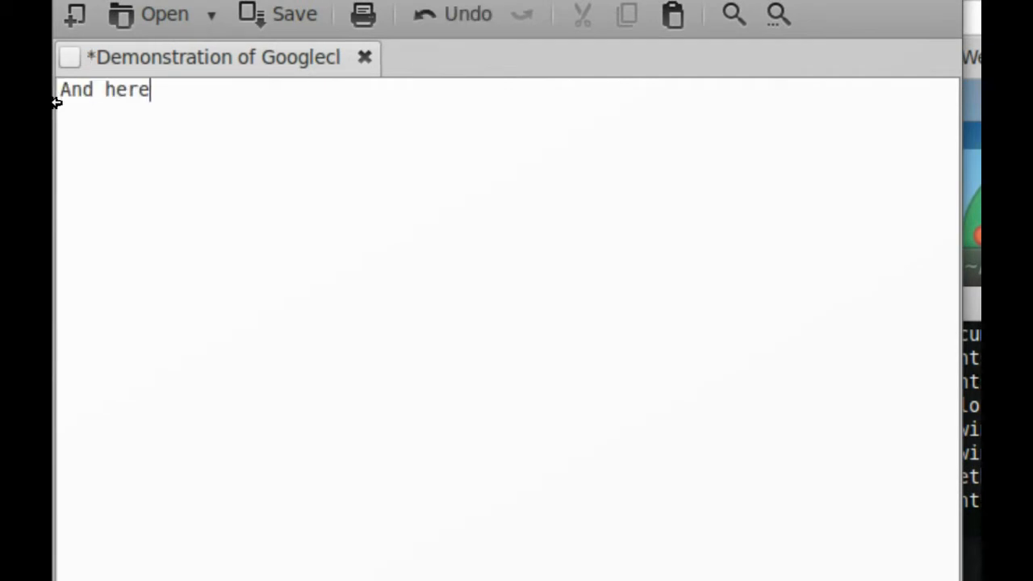
{"action": "type", "text": "I can write about anyt"}
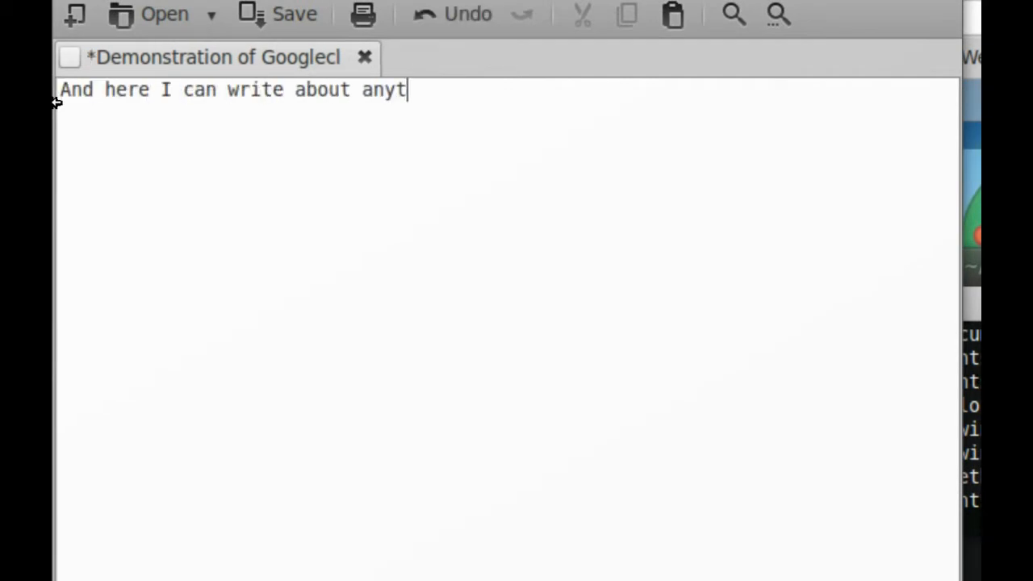
{"action": "type", "text": "hing I want..."}
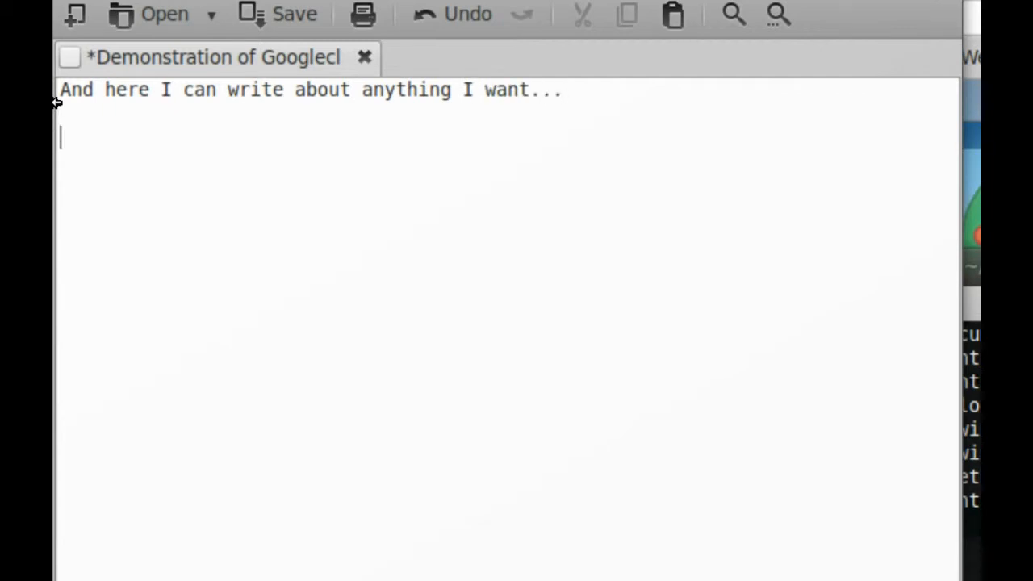
{"action": "type", "text": "That'll do."}
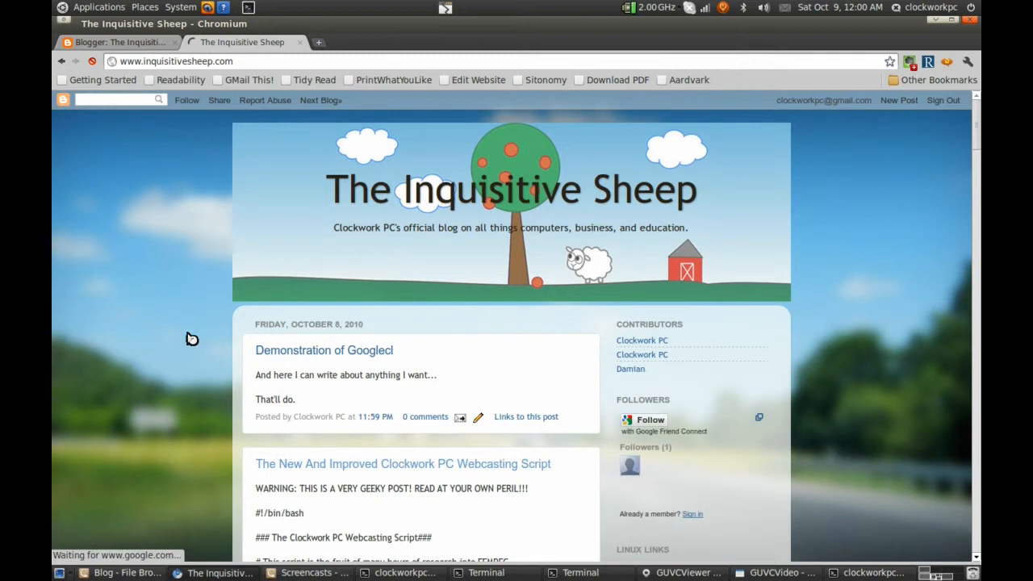
{"action": "mouse_move", "coordinate": [230, 313]}
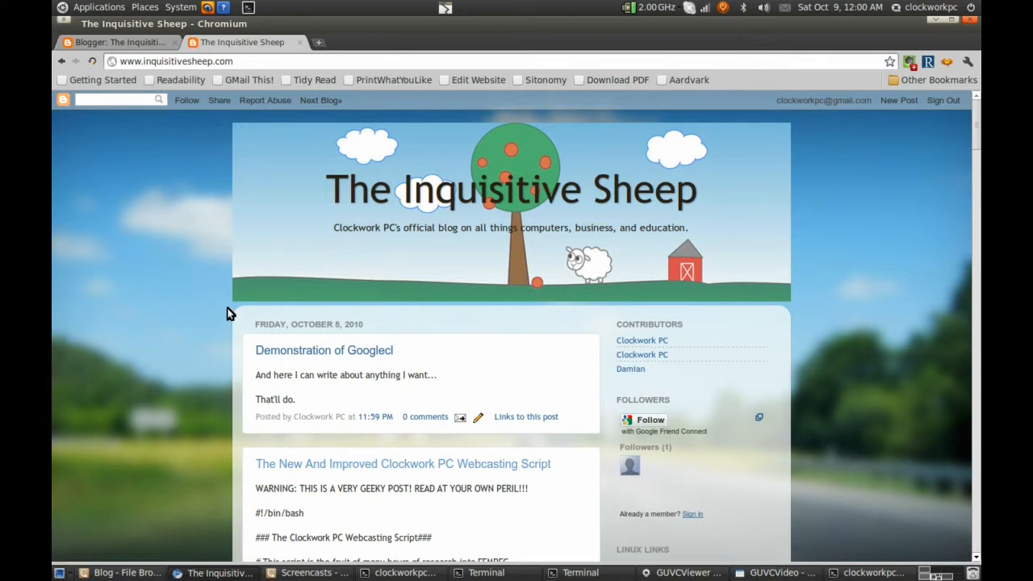